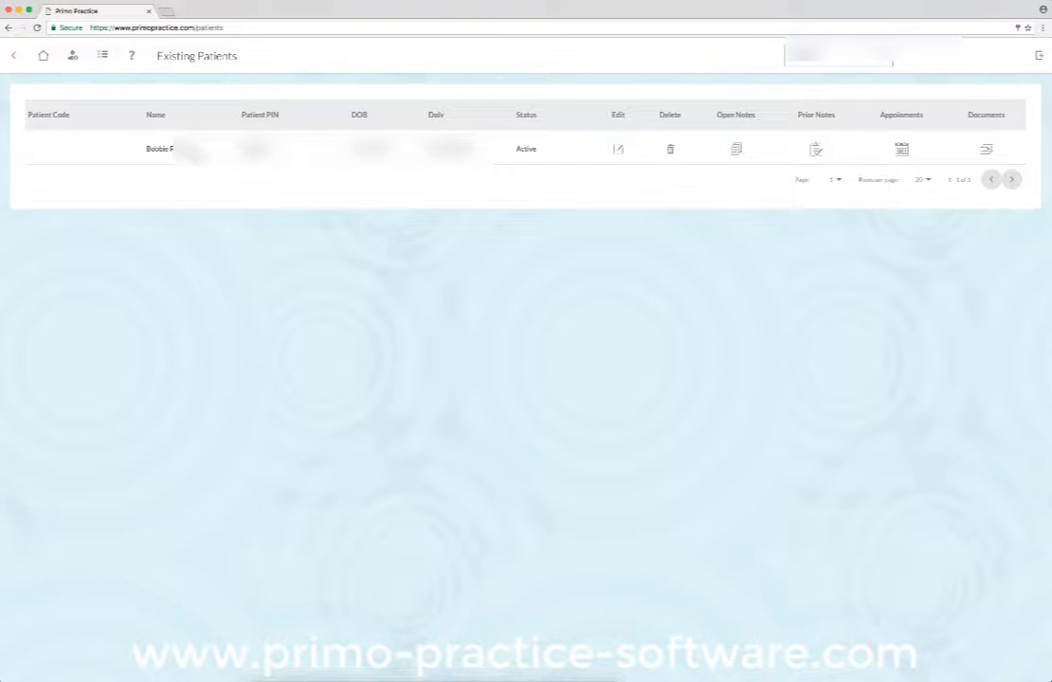
mouse_move(460, 178)
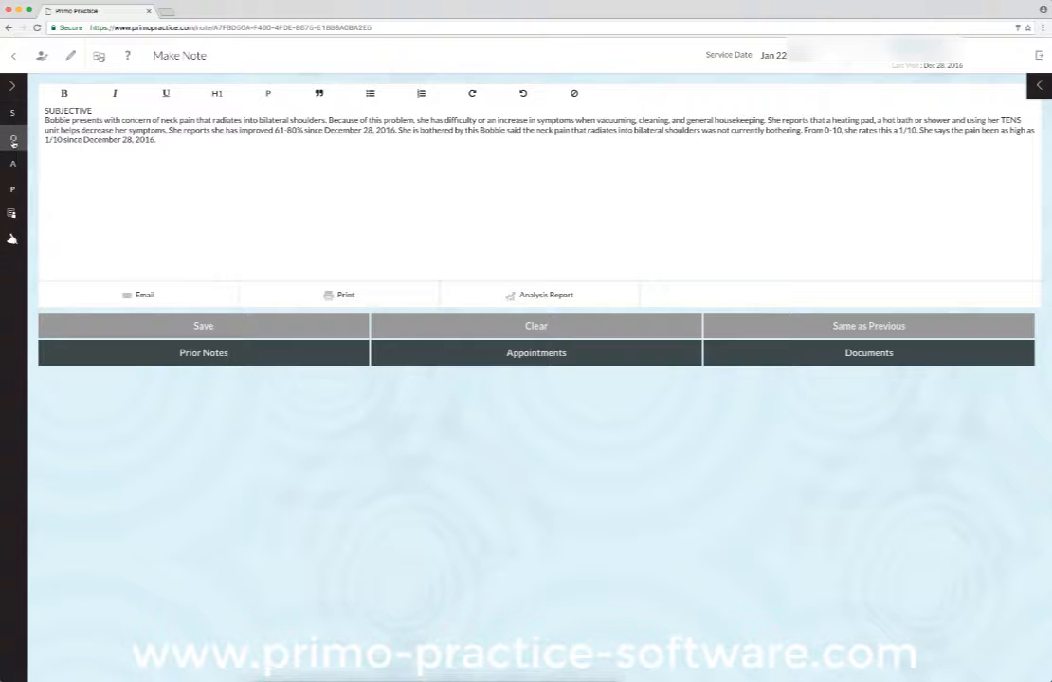
Show the Objective 'Patient Better' statement list for the patient's note.
click(266, 62)
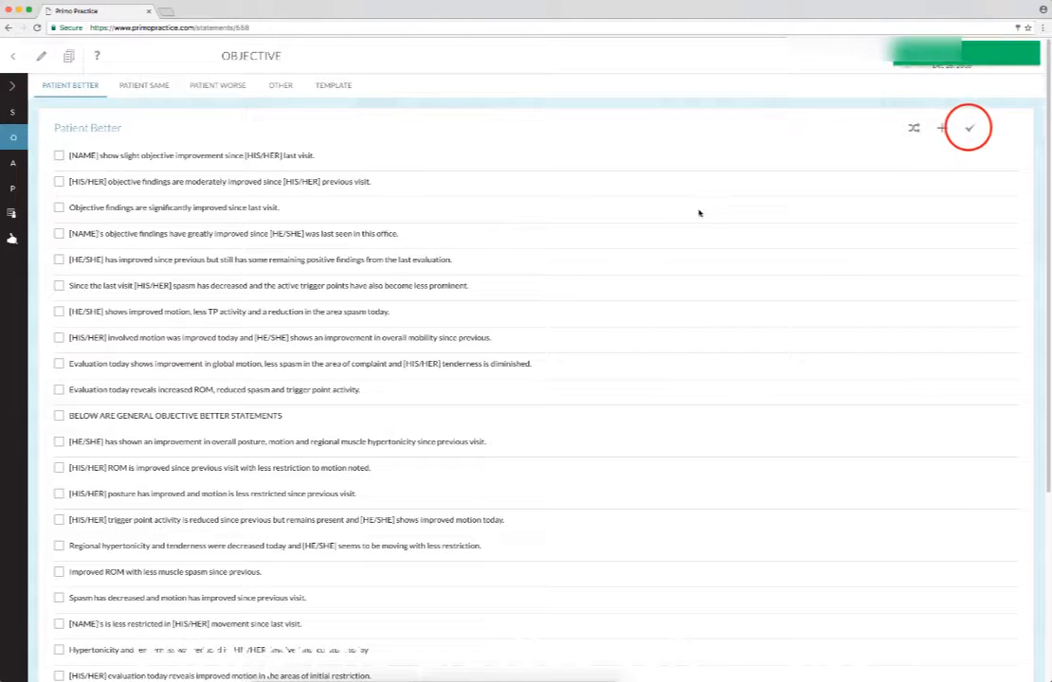
Add the slight improvement statement and bring up the radiology template statements.
click(968, 127)
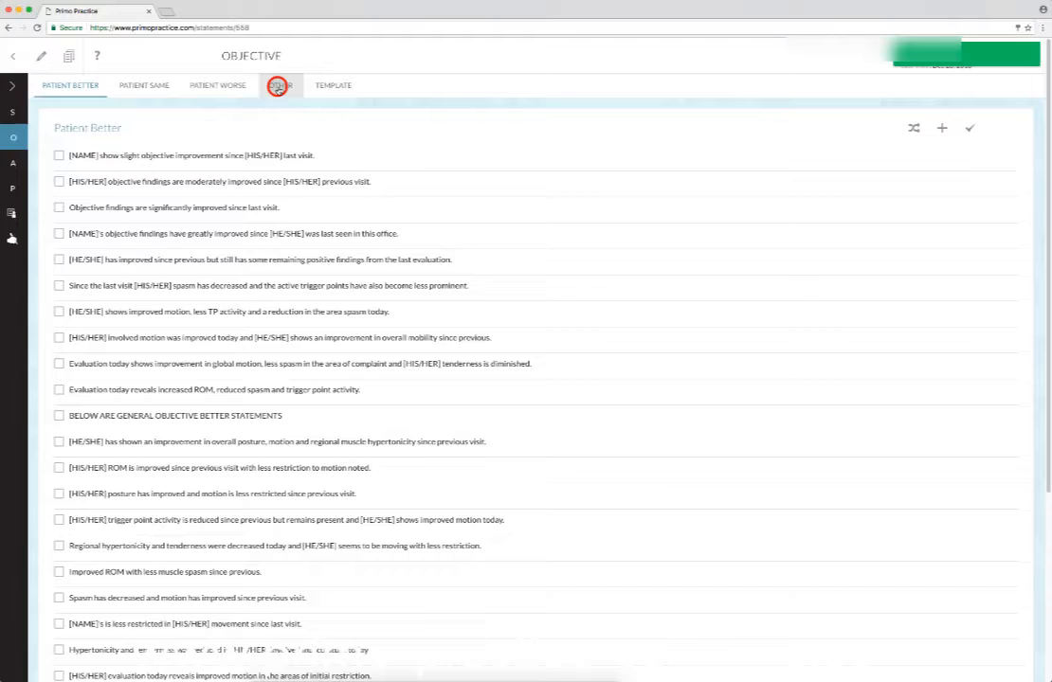
click(279, 85)
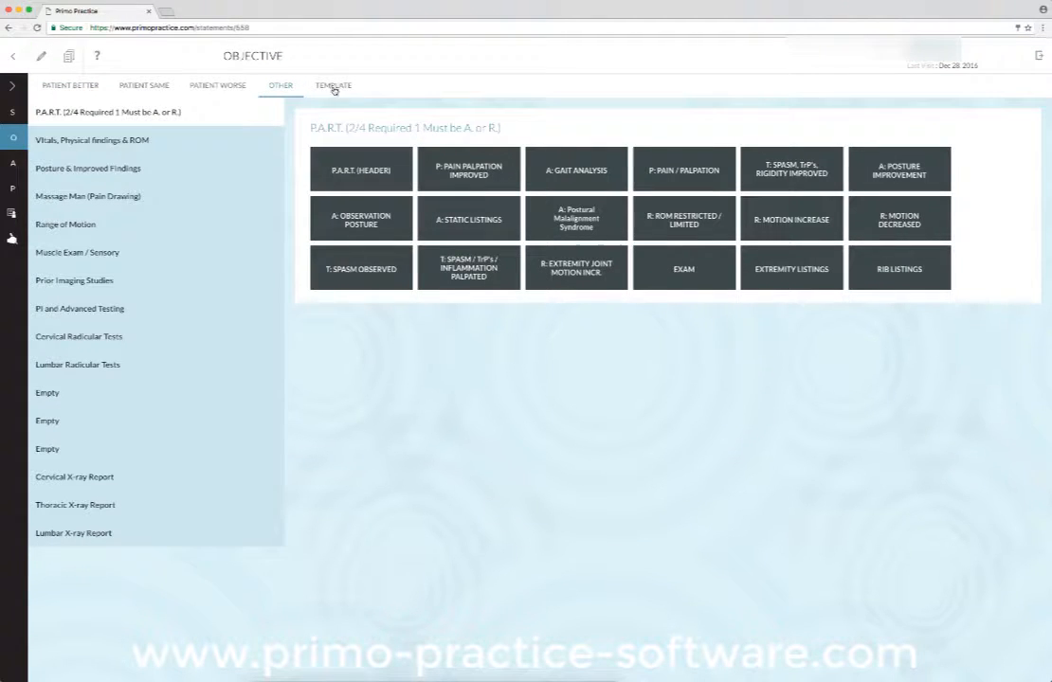
click(332, 85)
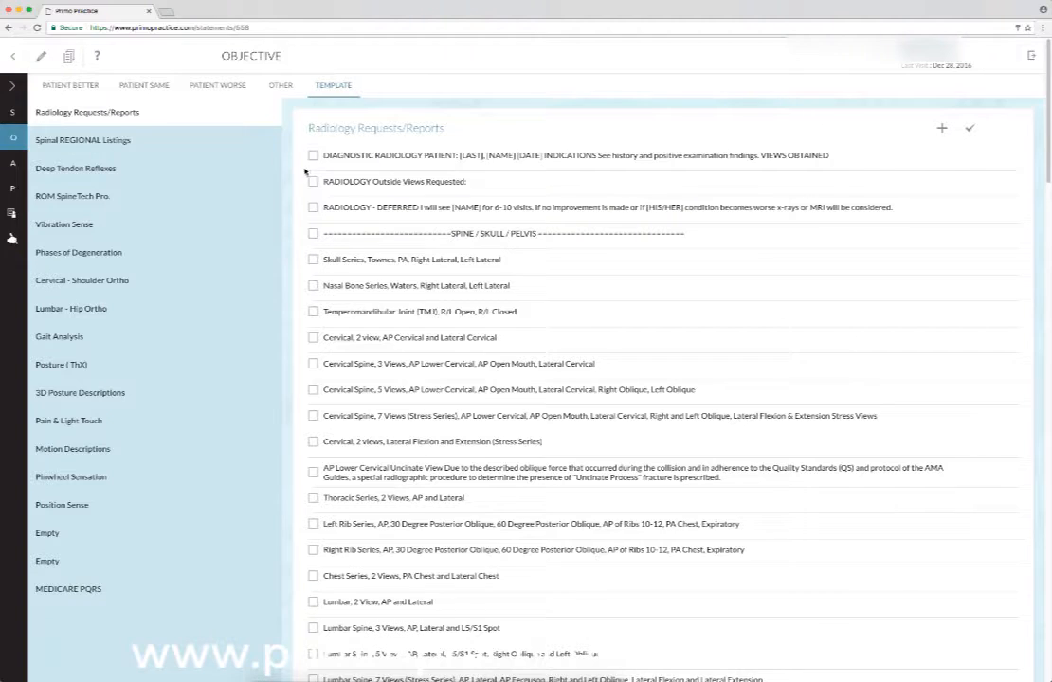
Insert the Diagnostic Radiology statements with indications and cervical views obtained.
click(314, 156)
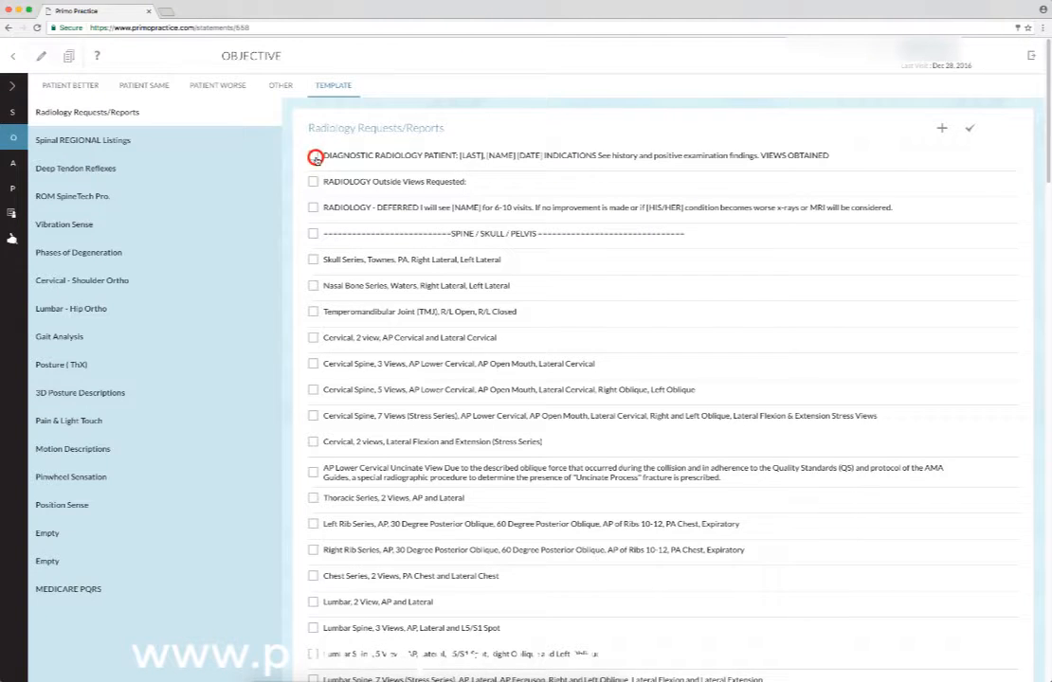
click(314, 155)
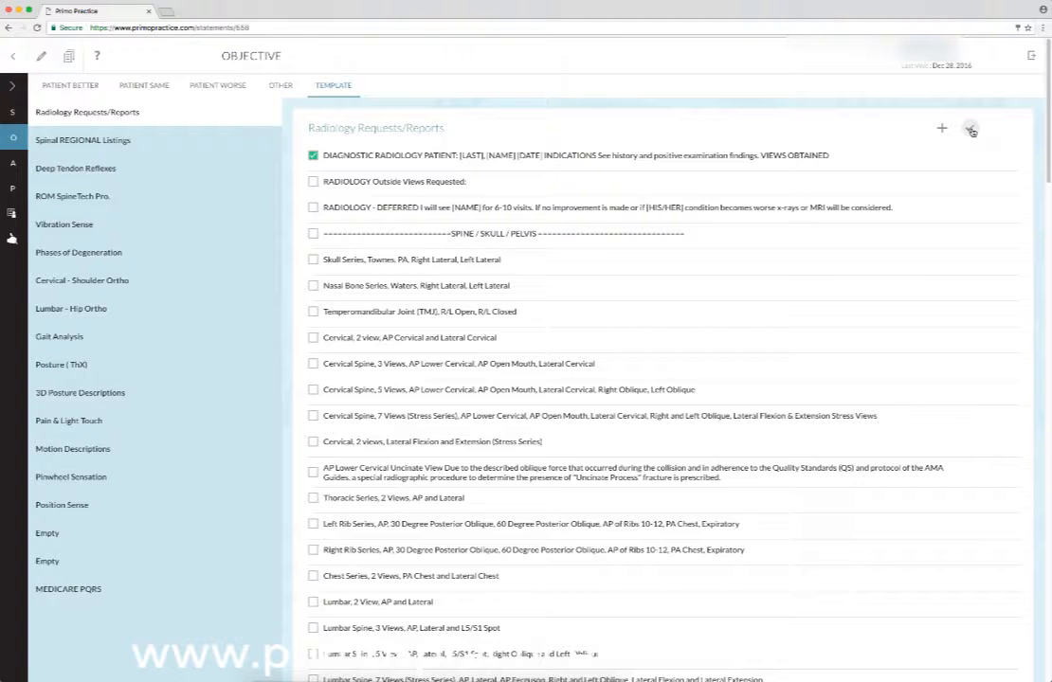
click(313, 337)
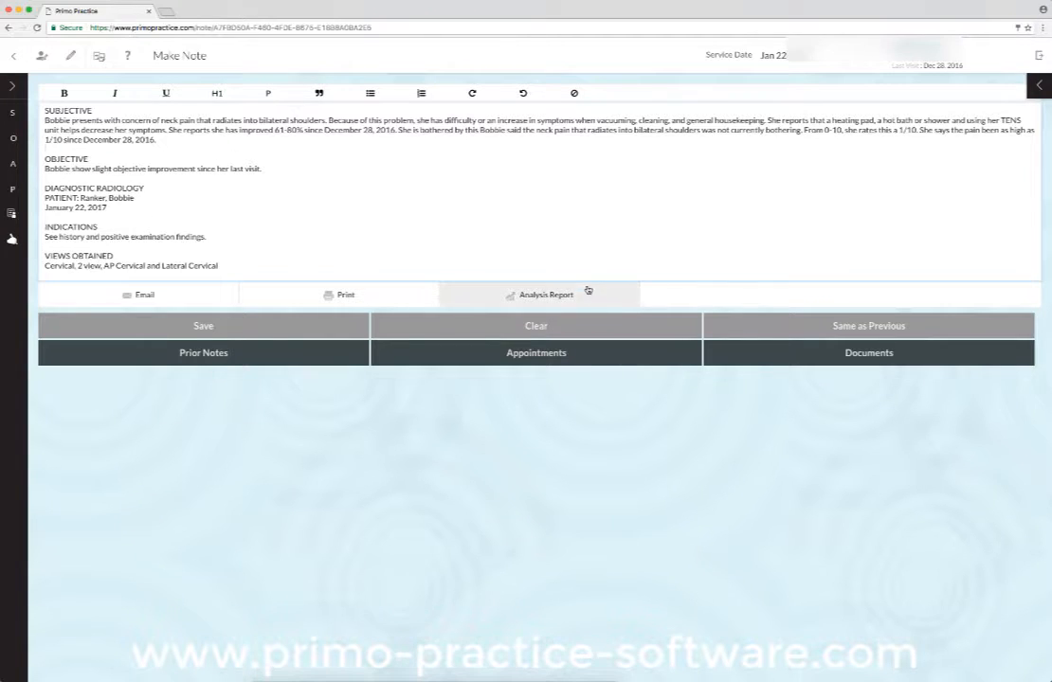
Insert the 12/12/2016 ROM Cervical analysis report with photos and degree measurements.
click(544, 293)
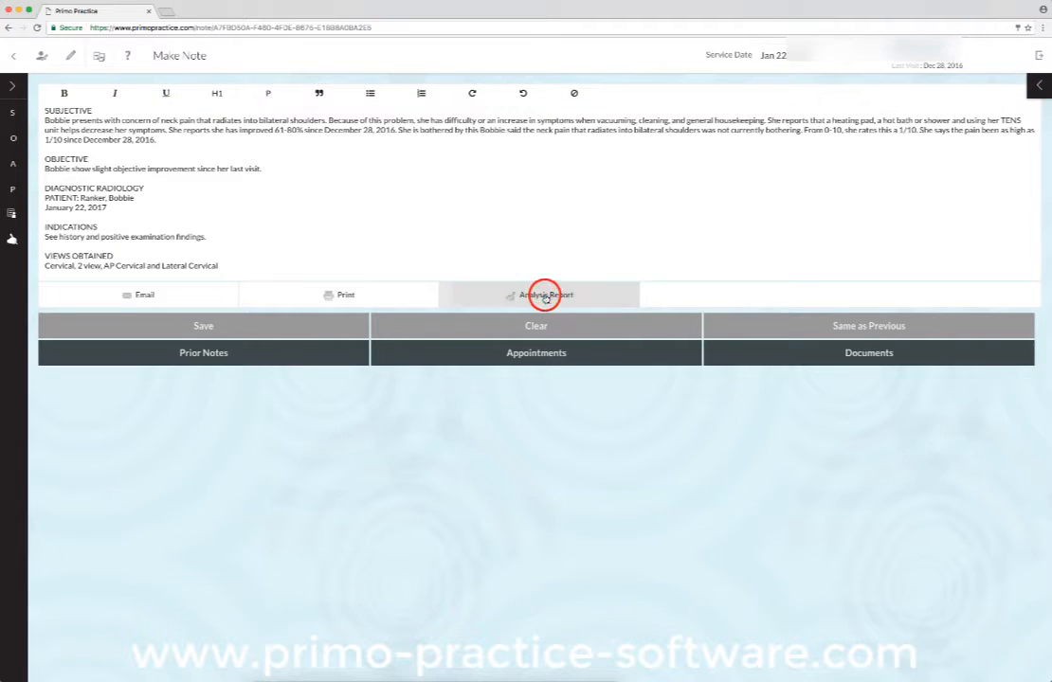
click(543, 295)
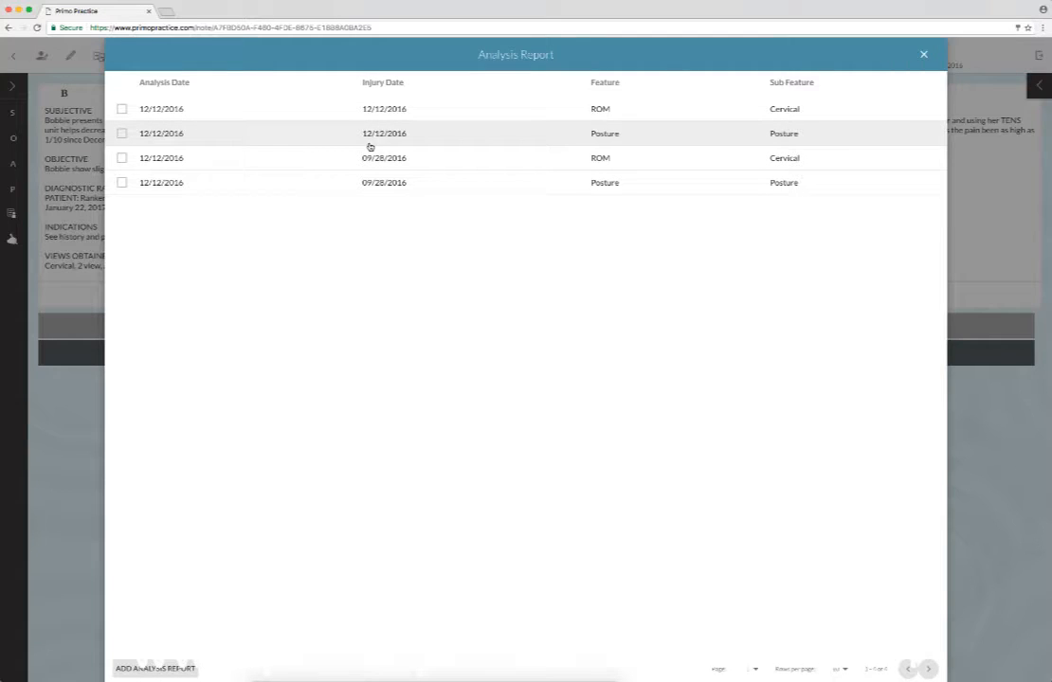
mouse_move(395, 182)
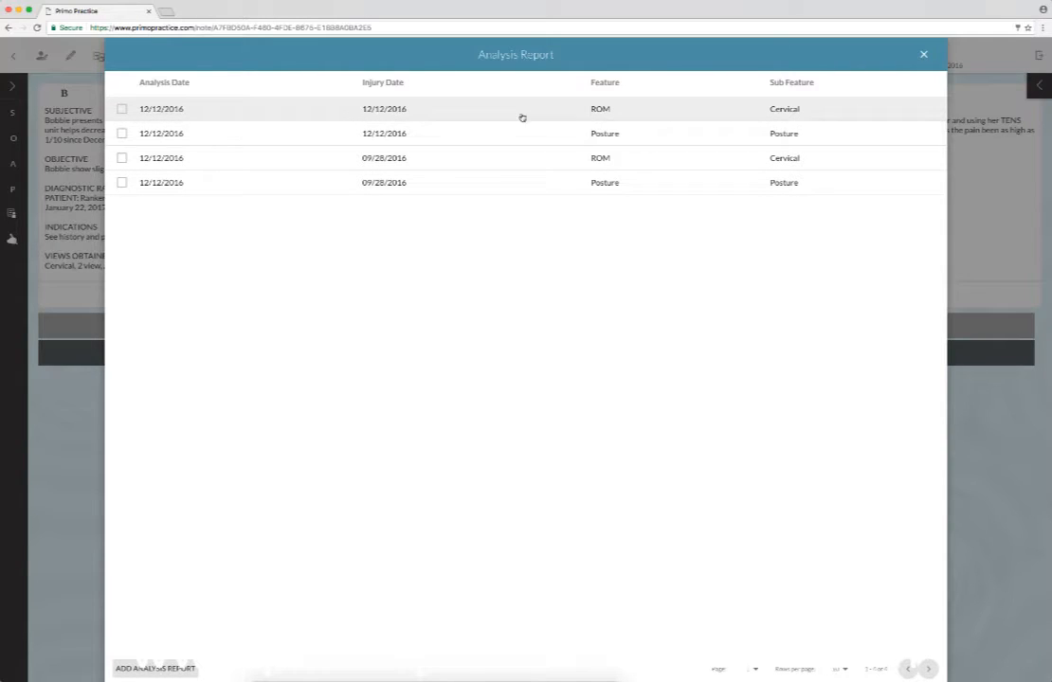
mouse_move(707, 114)
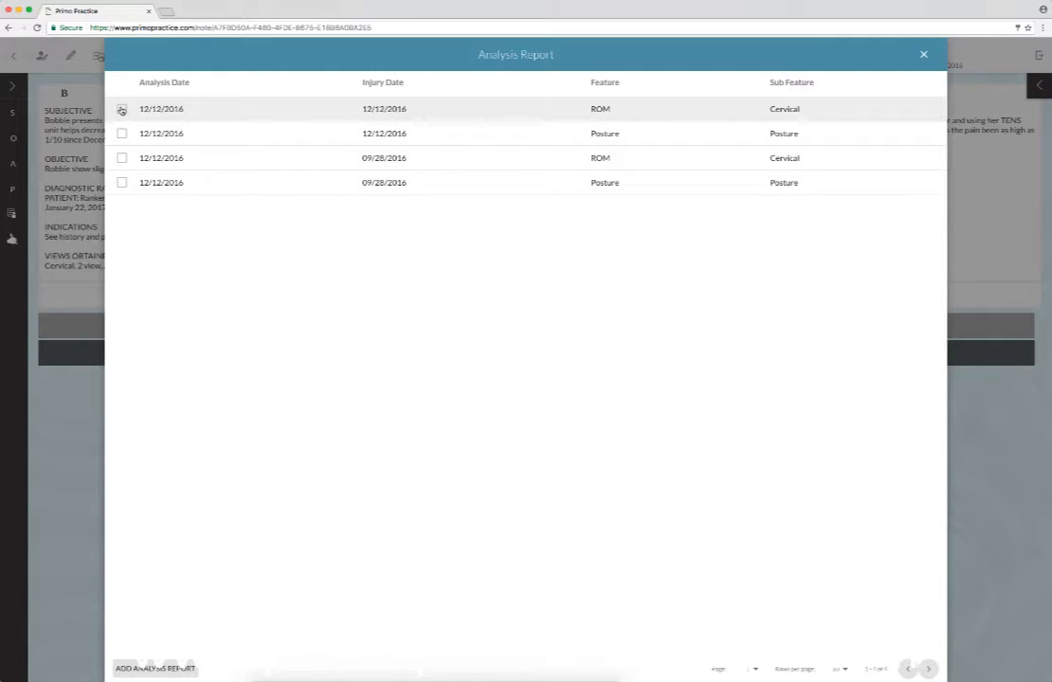
click(121, 108)
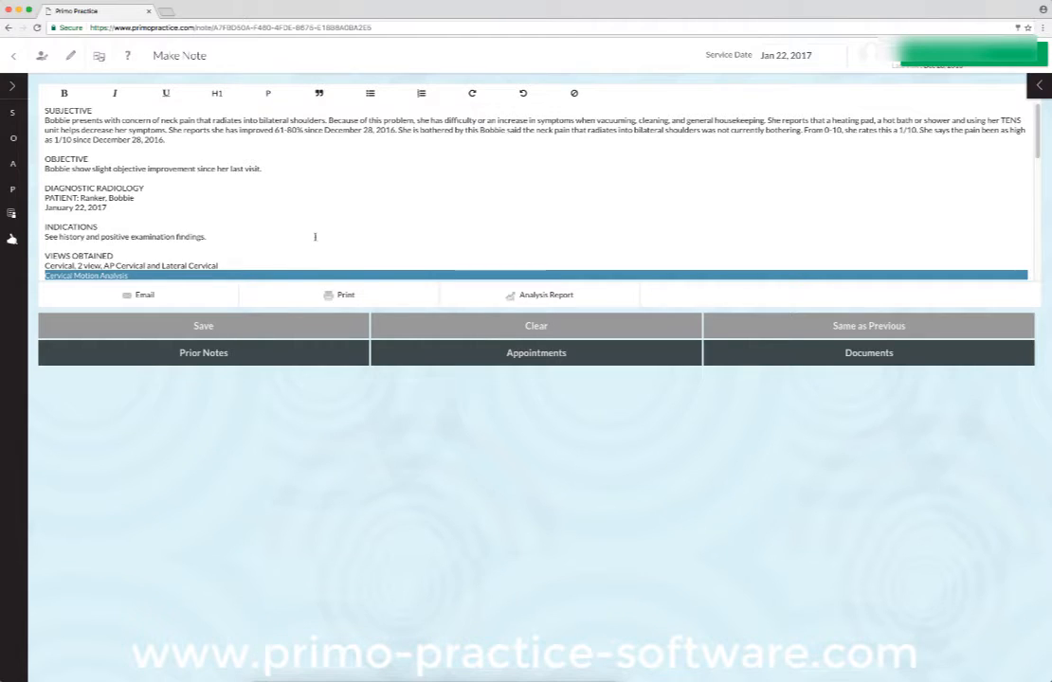
scroll(down, 3)
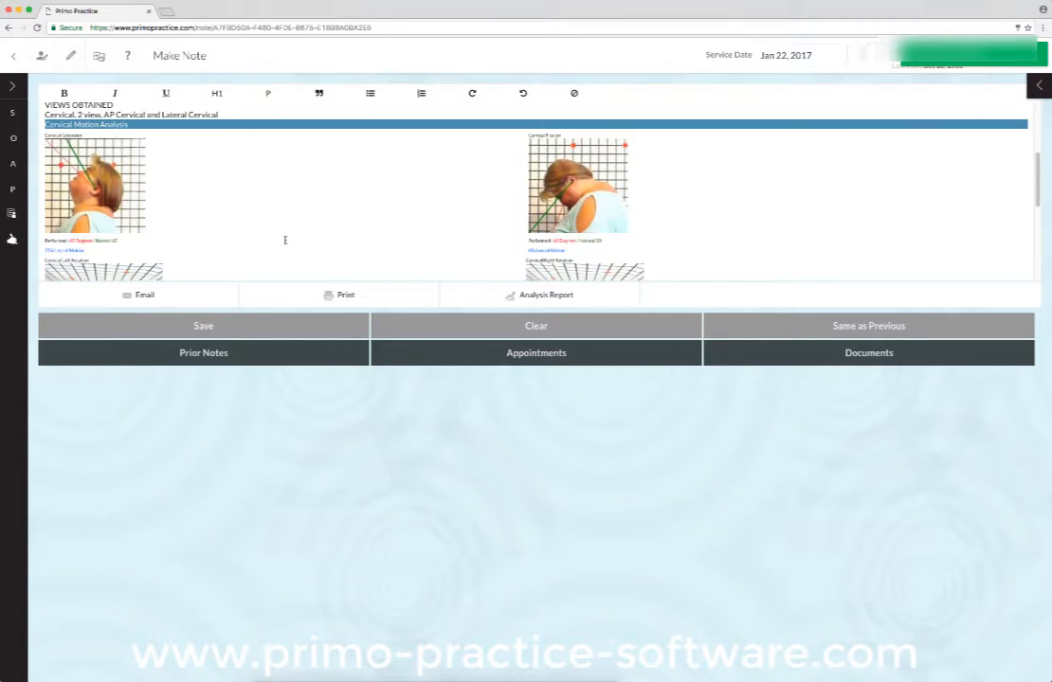
scroll(down, 3)
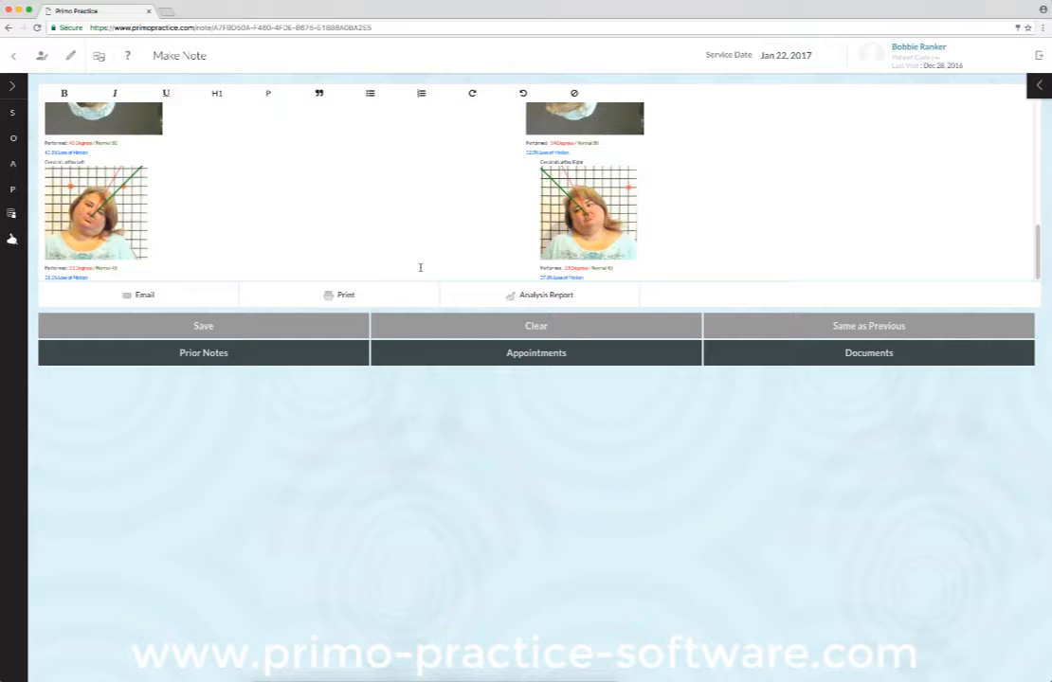
Insert the 09/28/2016 ROM Cervical analysis report and review it in the note.
click(546, 295)
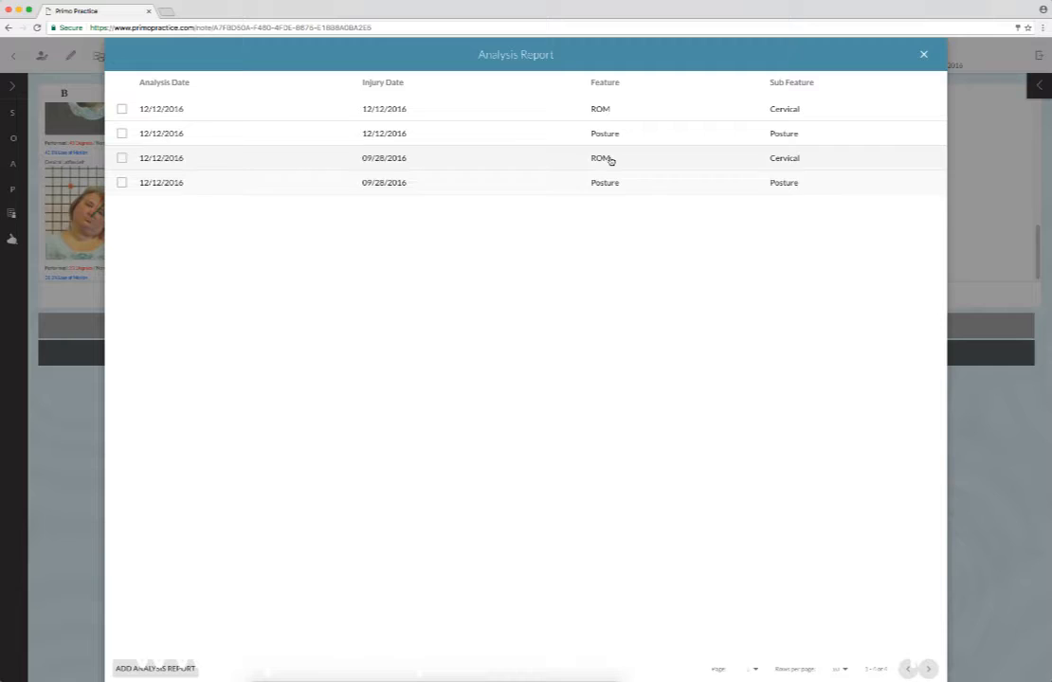
click(122, 158)
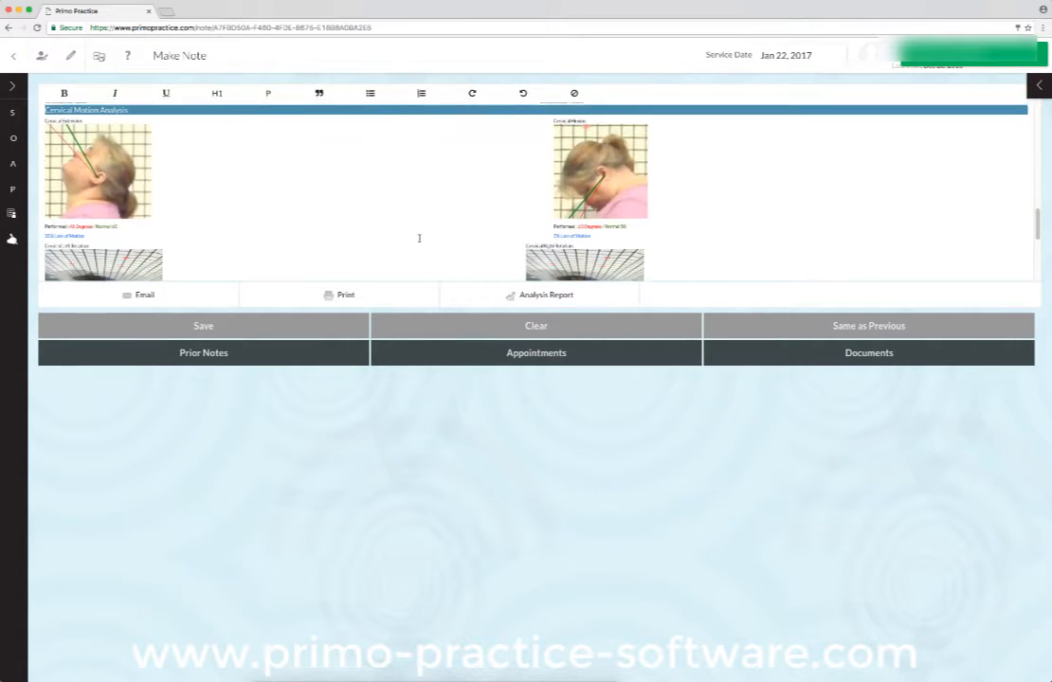
scroll(down, 3)
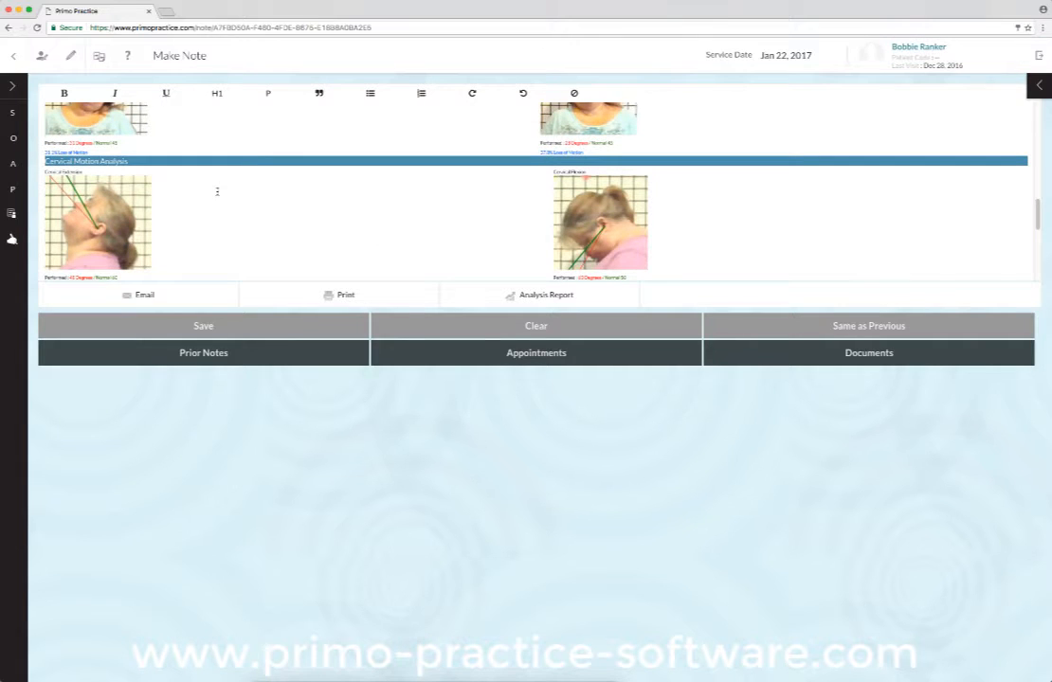
scroll(down, 3)
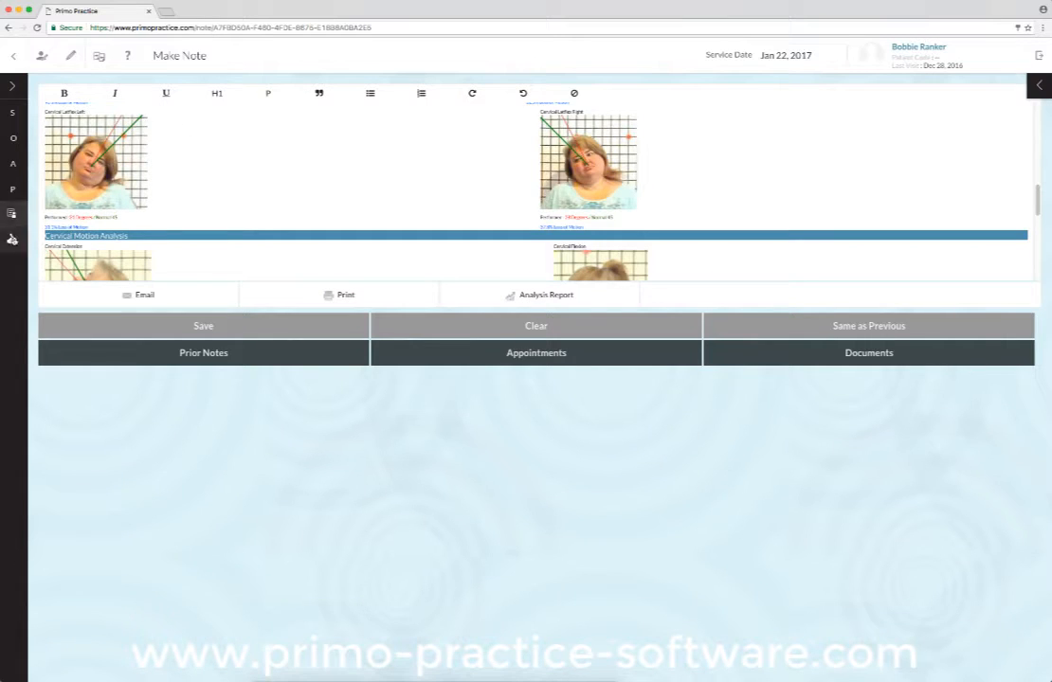
Print the whole note to a multi-page PDF and view the download.
click(345, 294)
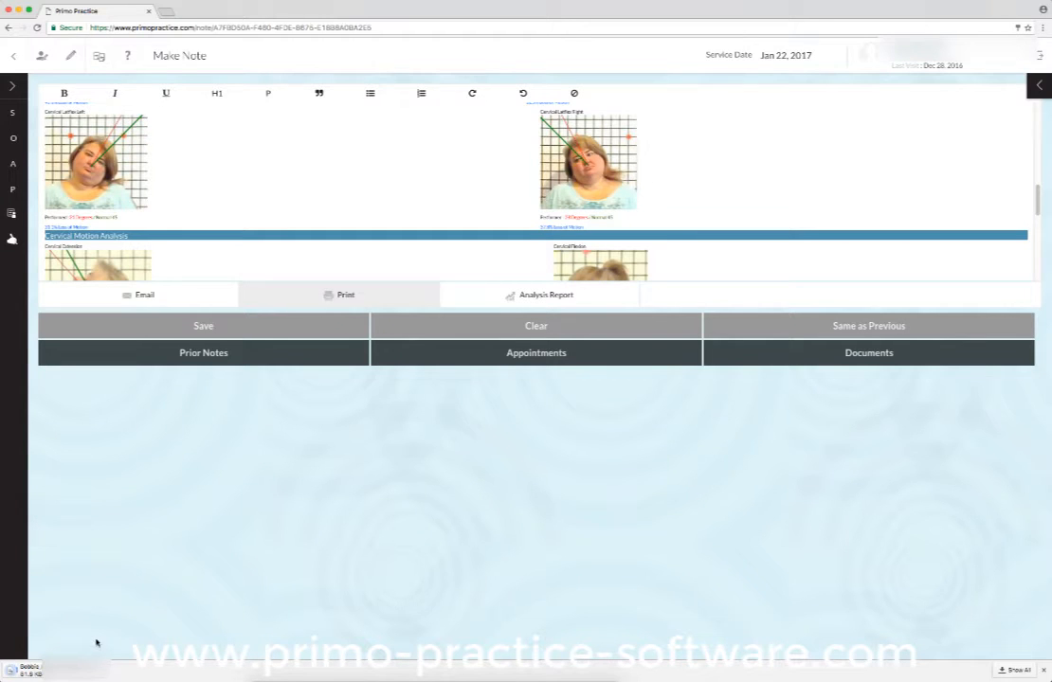
click(345, 295)
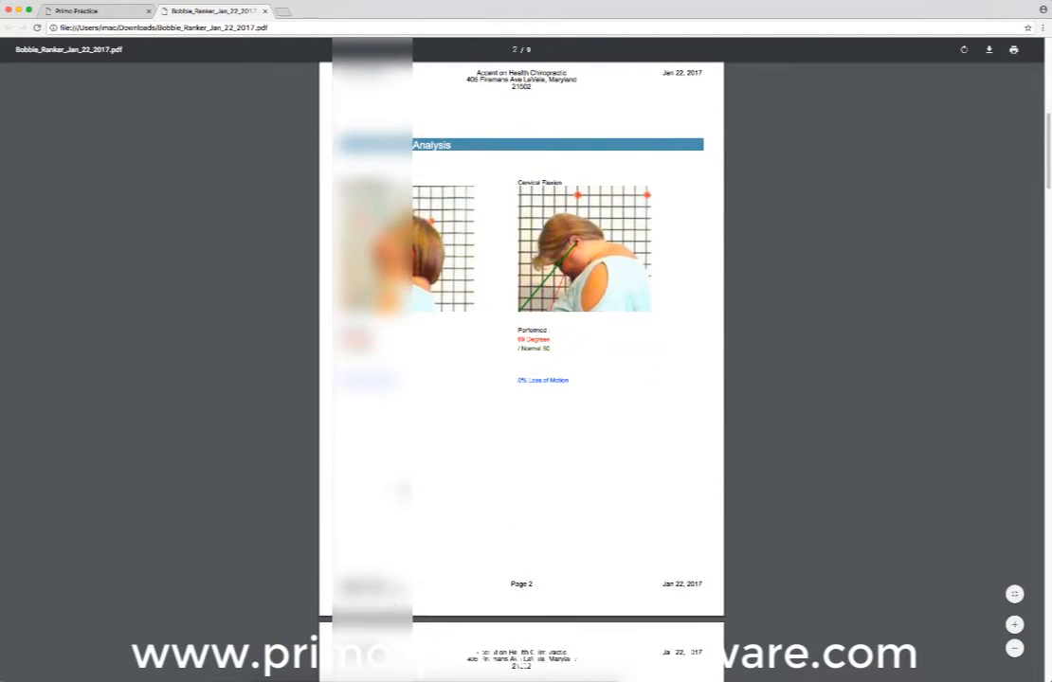
scroll(down, 3)
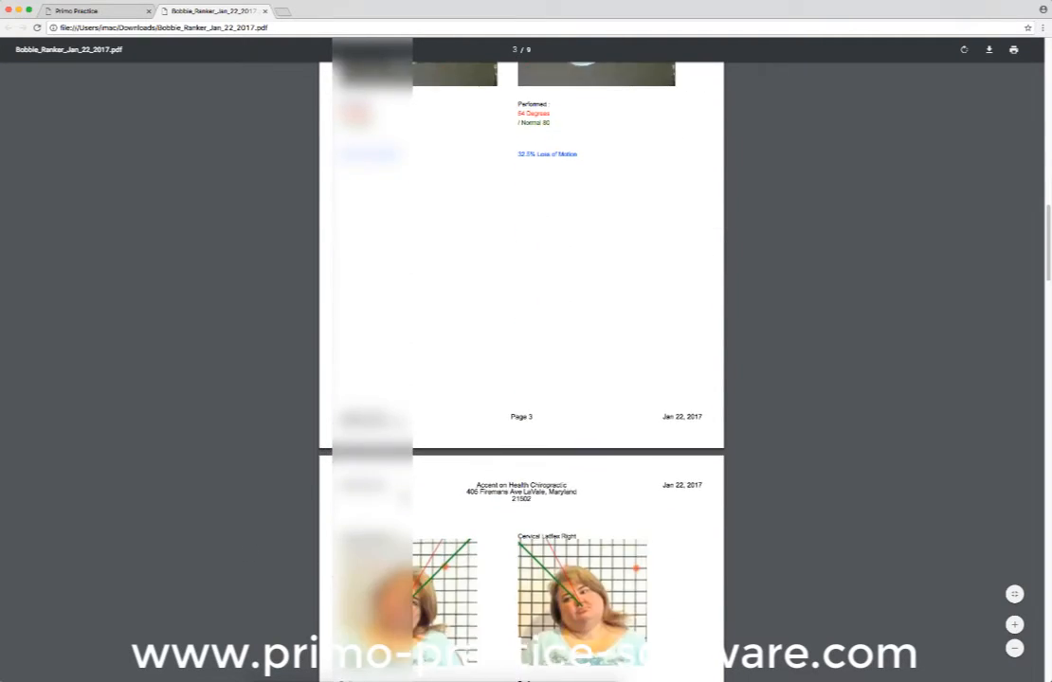
scroll(down, 3)
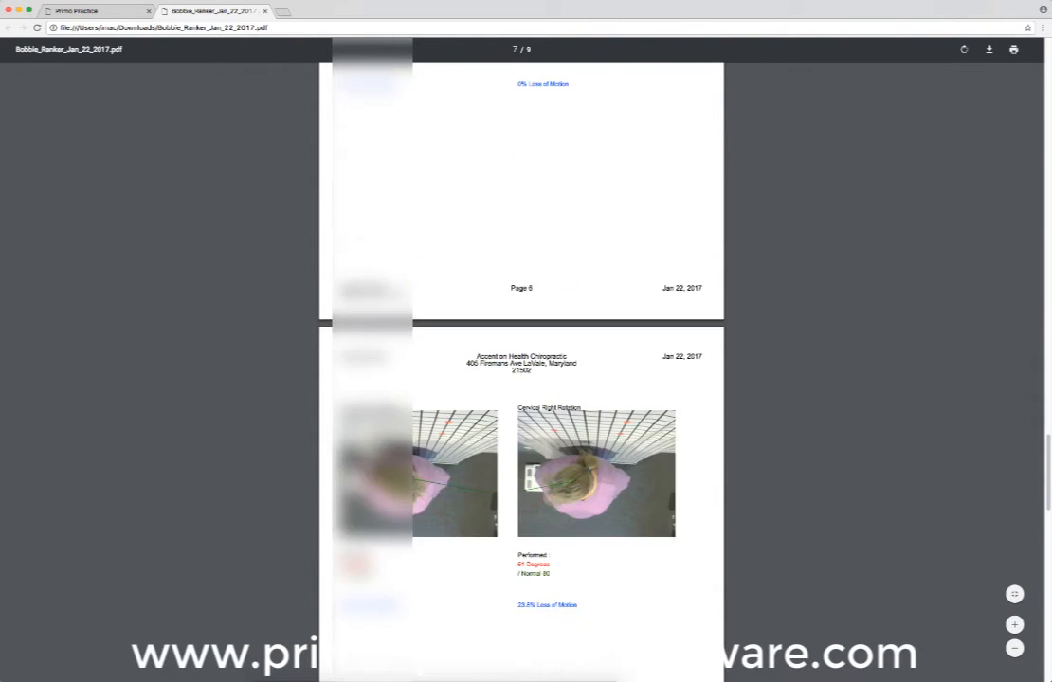
scroll(down, 3)
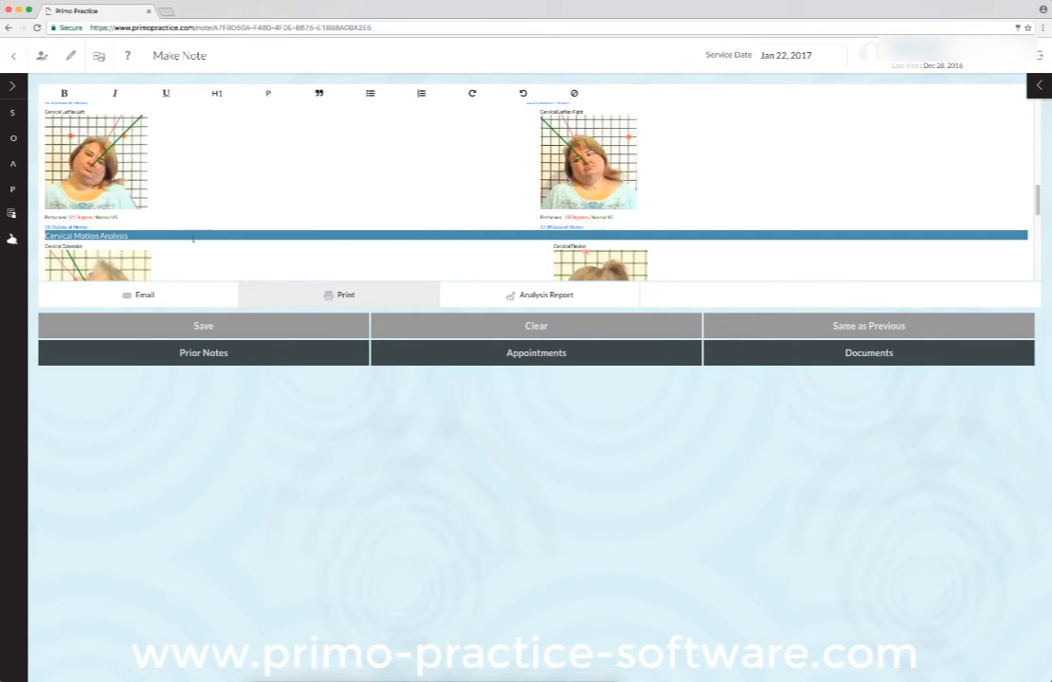
scroll(down, 3)
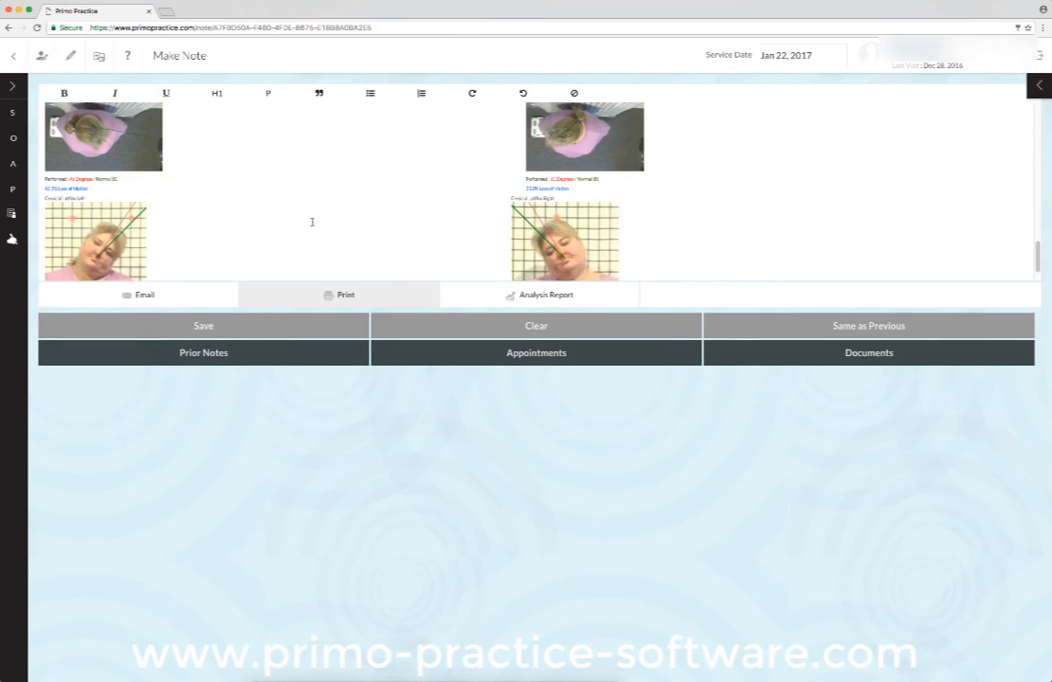